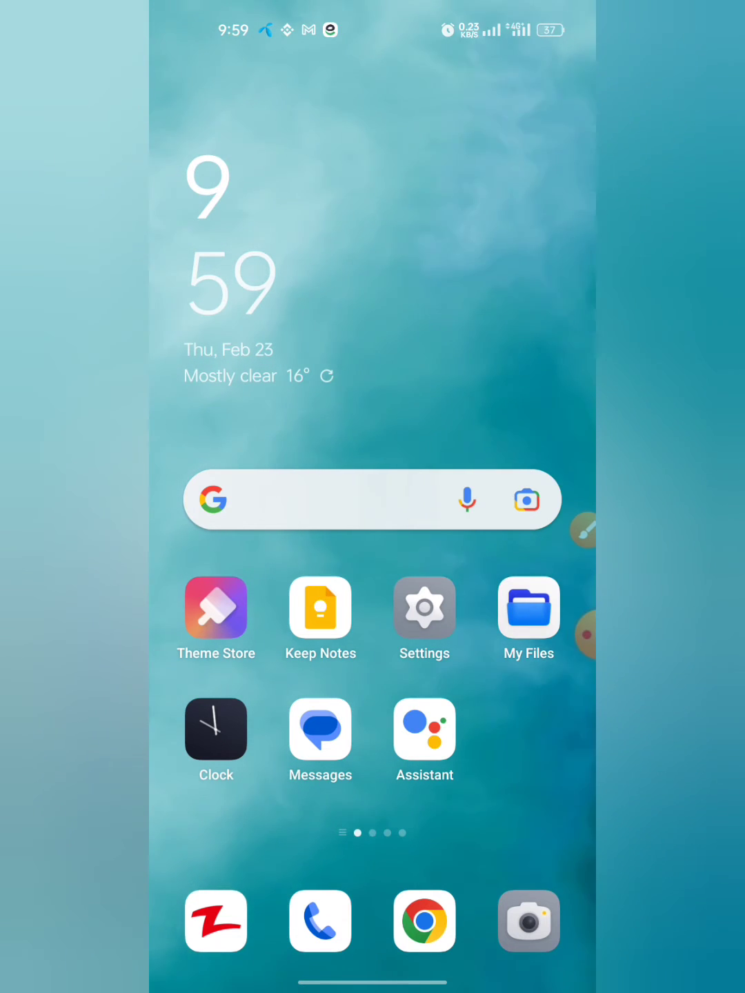
- Launch My Files from the home screen
{"action": "left_click", "coordinate": [528, 609]}
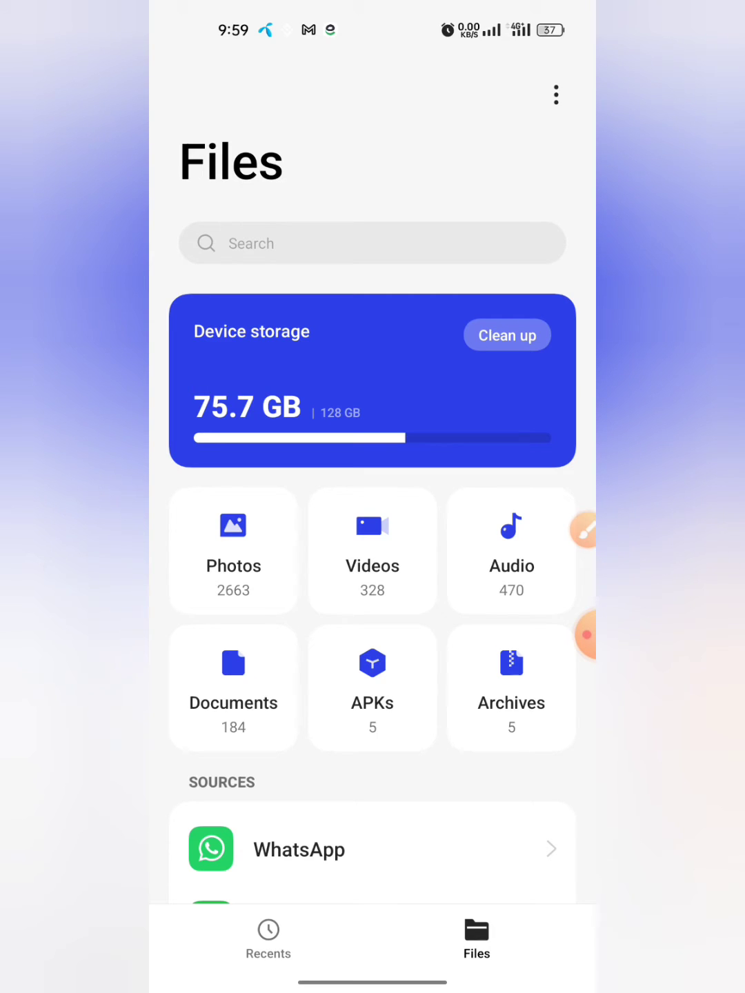
- Show the Documents collection filtered to PDF files only
{"action": "left_click", "coordinate": [232, 686]}
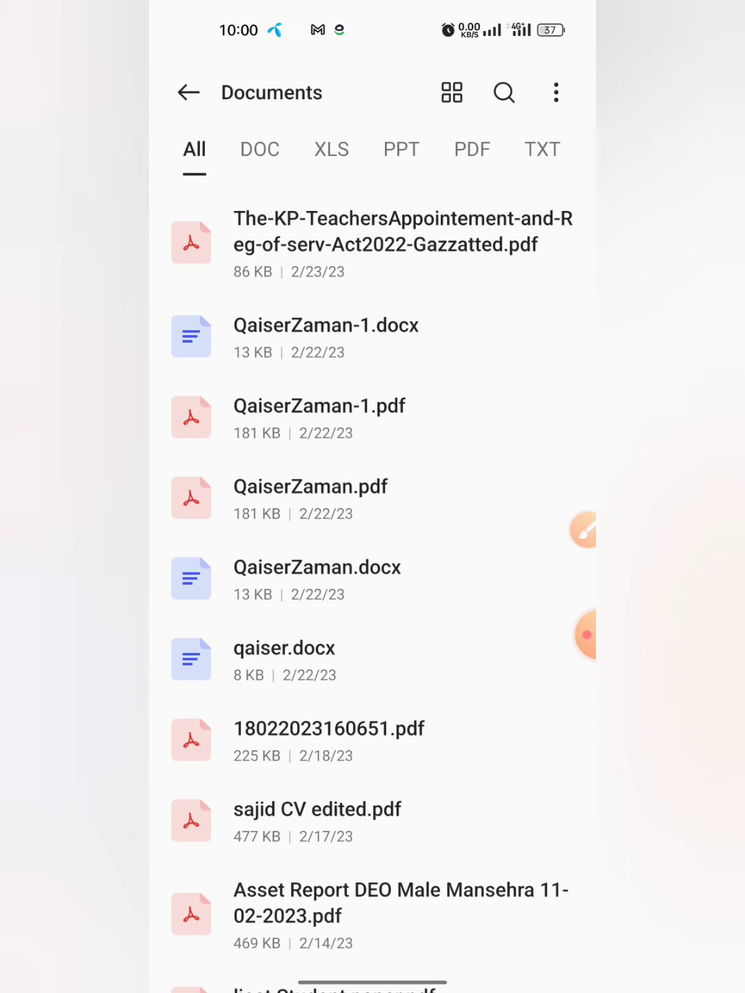
{"action": "left_click", "coordinate": [566, 634]}
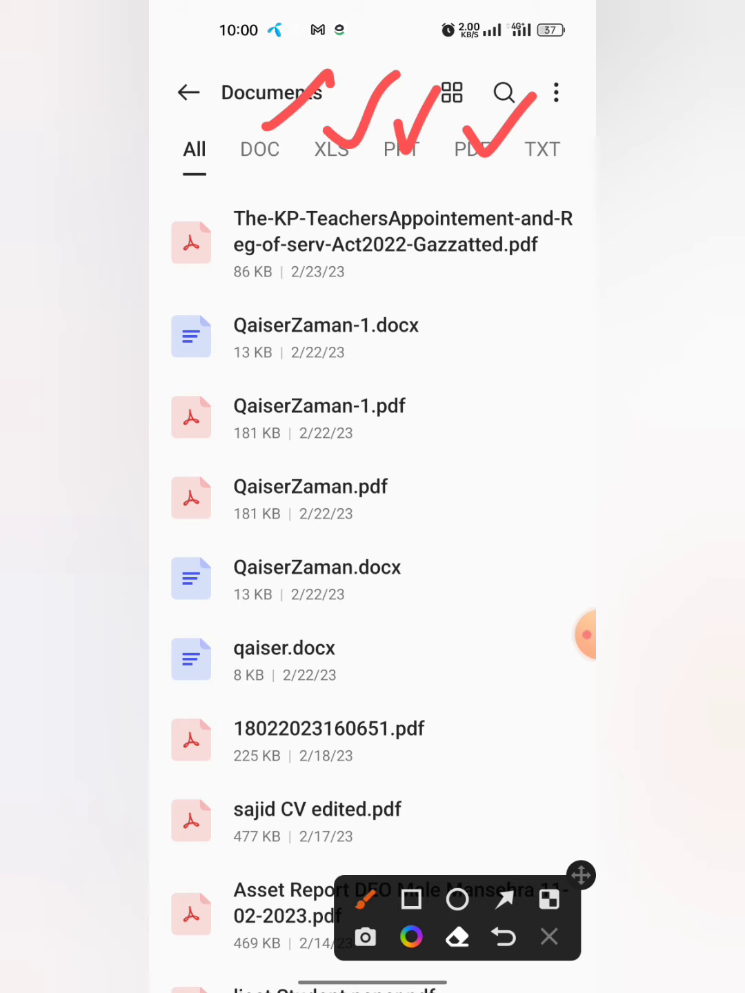
{"action": "left_click", "coordinate": [549, 937]}
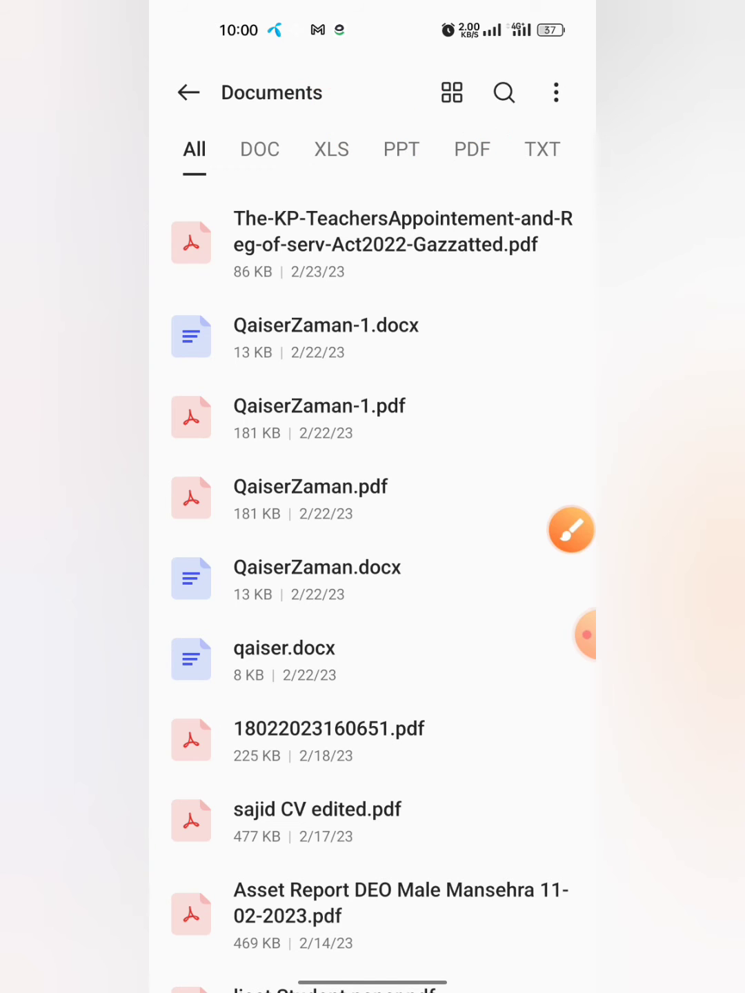
{"action": "left_click", "coordinate": [571, 530]}
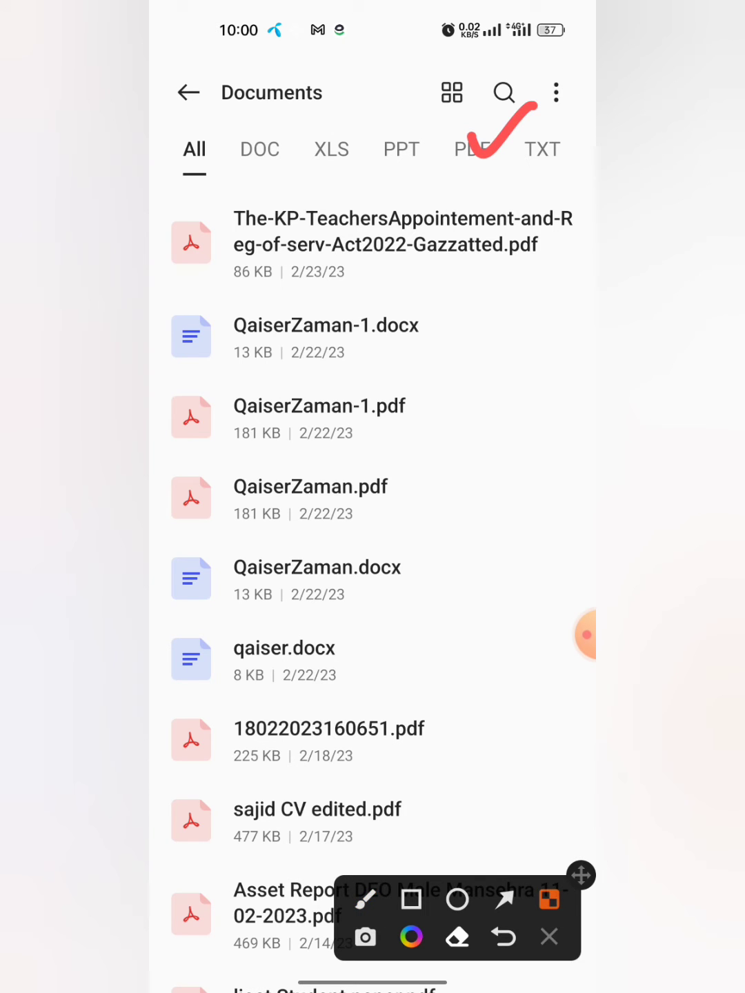
{"action": "left_click", "coordinate": [470, 149]}
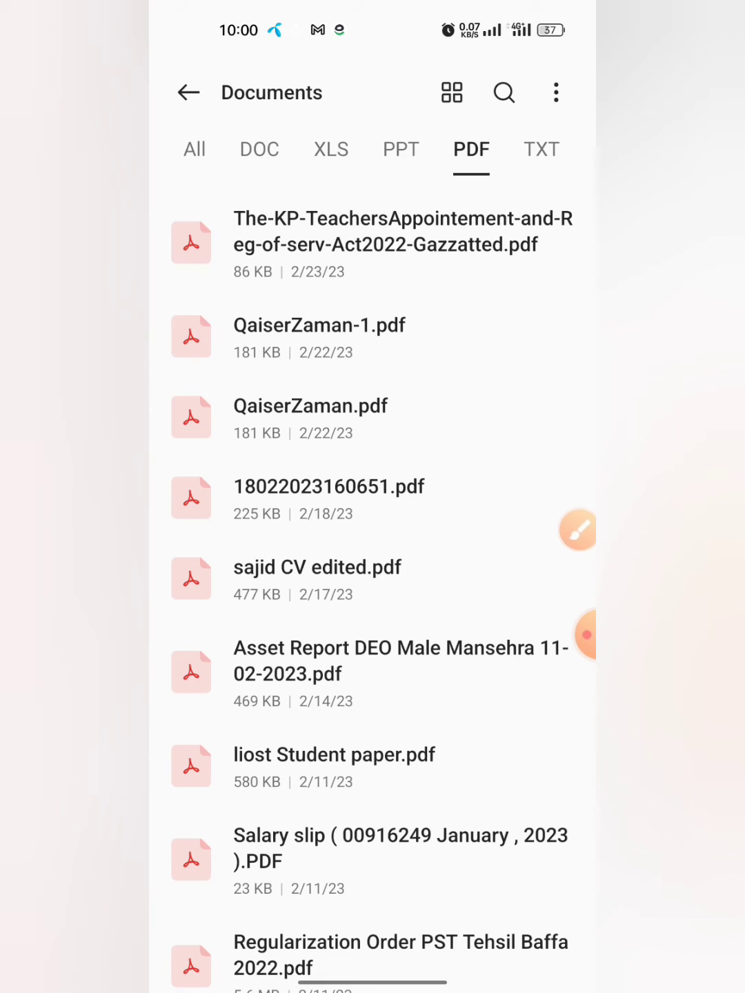
- Select the KP Teachers Appointment gazette PDF at the top of the list
{"action": "left_click", "coordinate": [578, 531]}
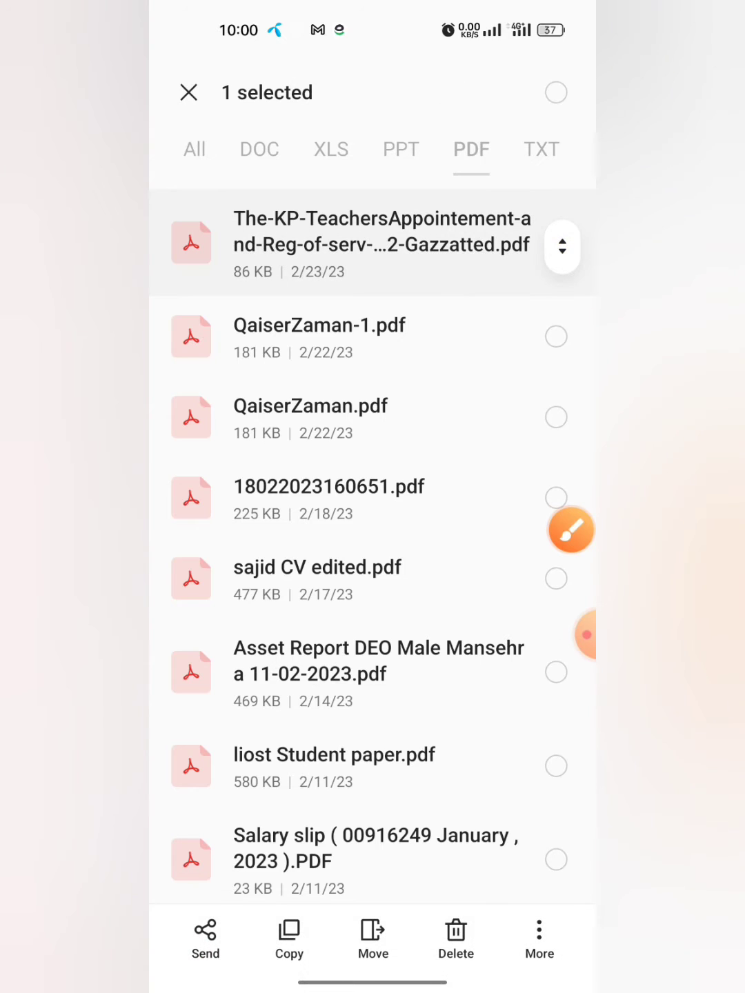
{"action": "left_click", "coordinate": [556, 243]}
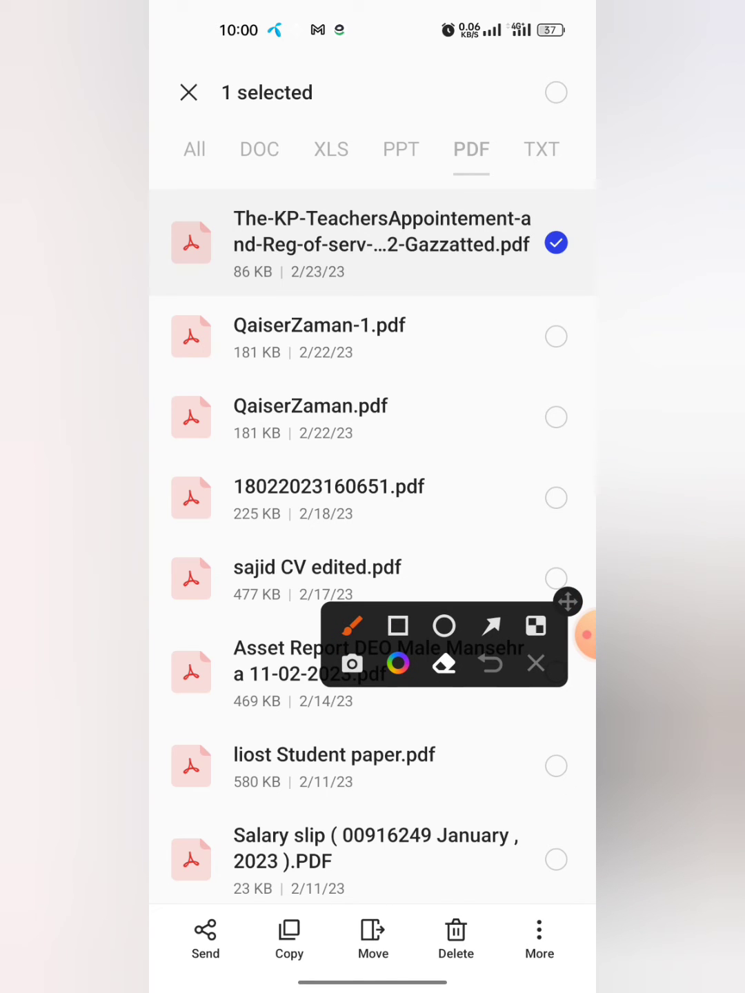
{"action": "left_click", "coordinate": [398, 626]}
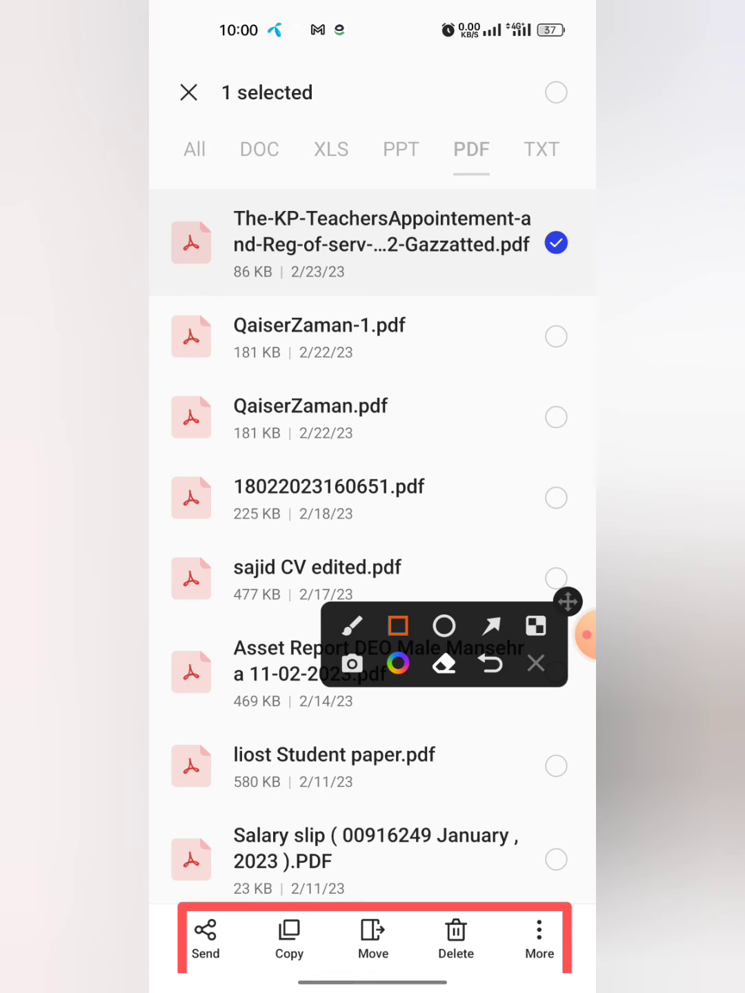
{"action": "left_click", "coordinate": [351, 626]}
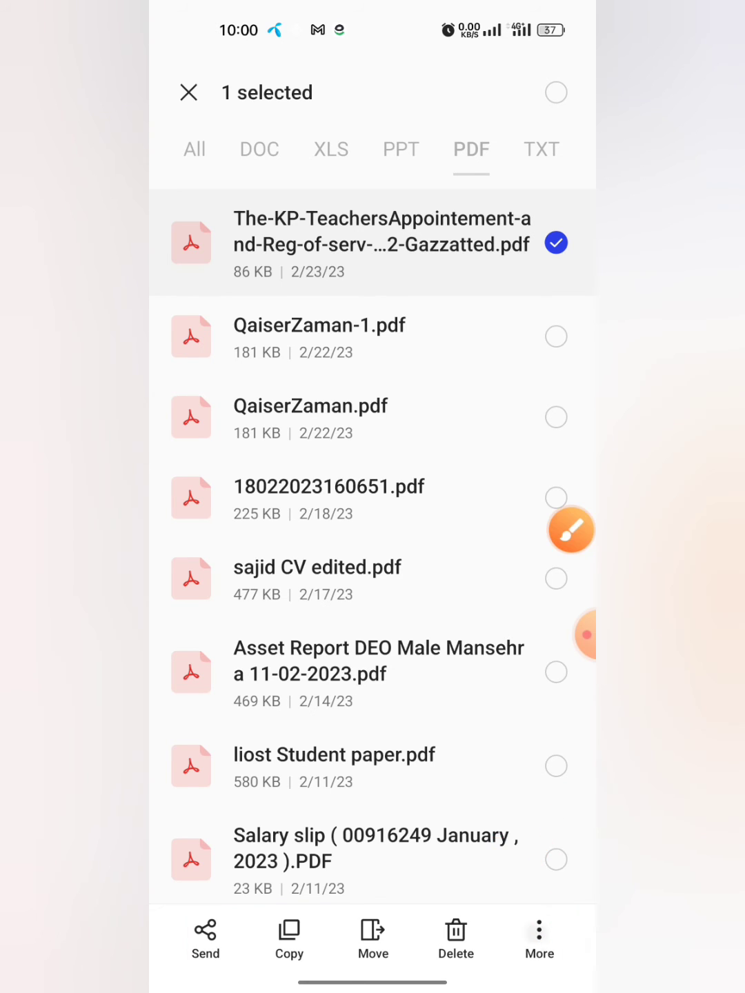
- Choose Rename from More actions and begin editing the PDF's name
{"action": "left_click", "coordinate": [538, 938]}
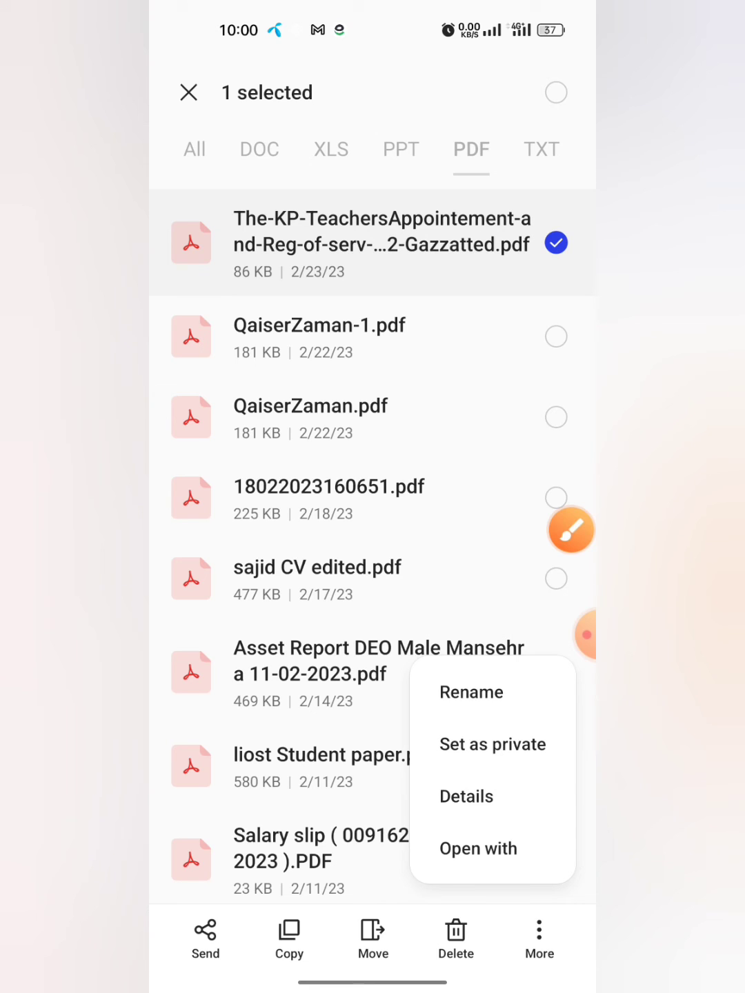
{"action": "left_click", "coordinate": [570, 530]}
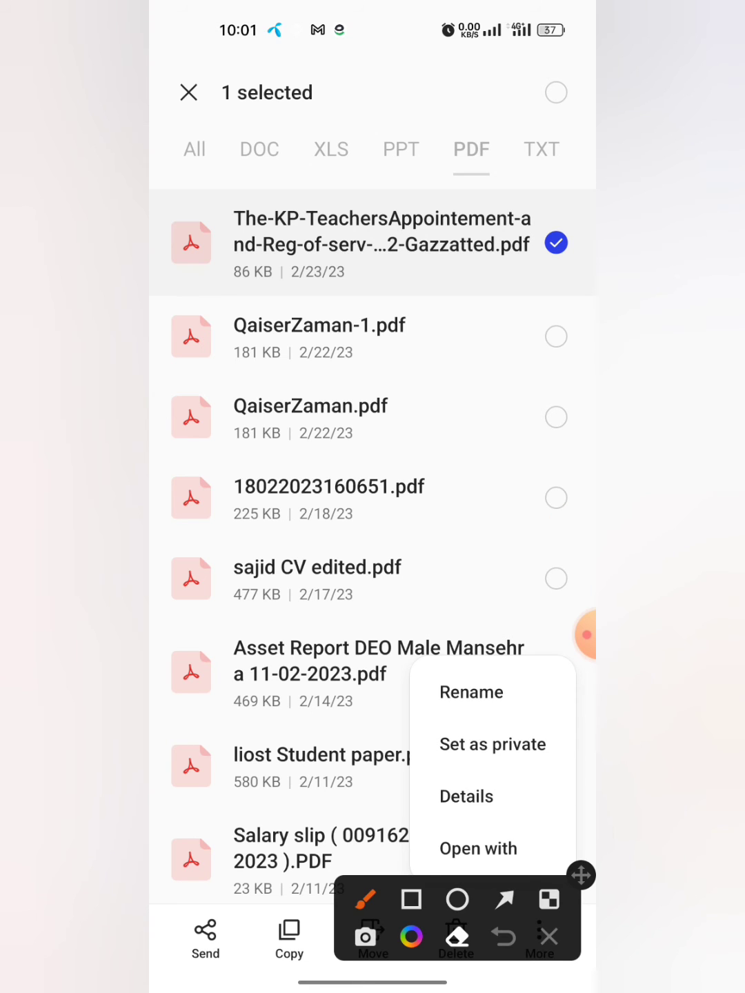
{"action": "left_click", "coordinate": [503, 899]}
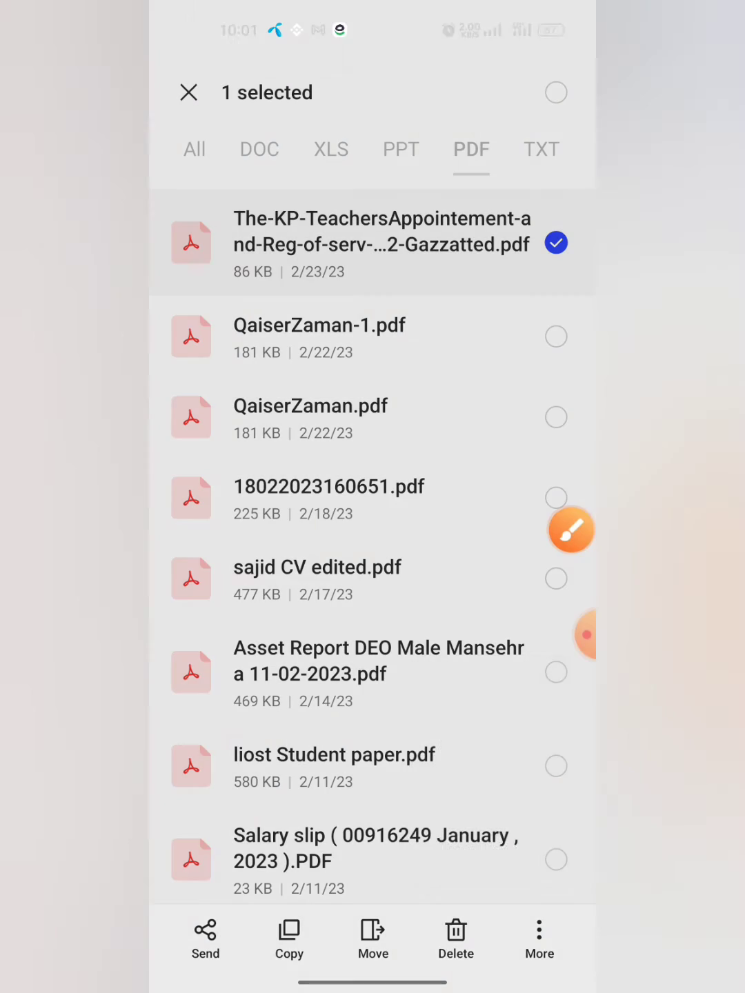
{"action": "left_click", "coordinate": [539, 938]}
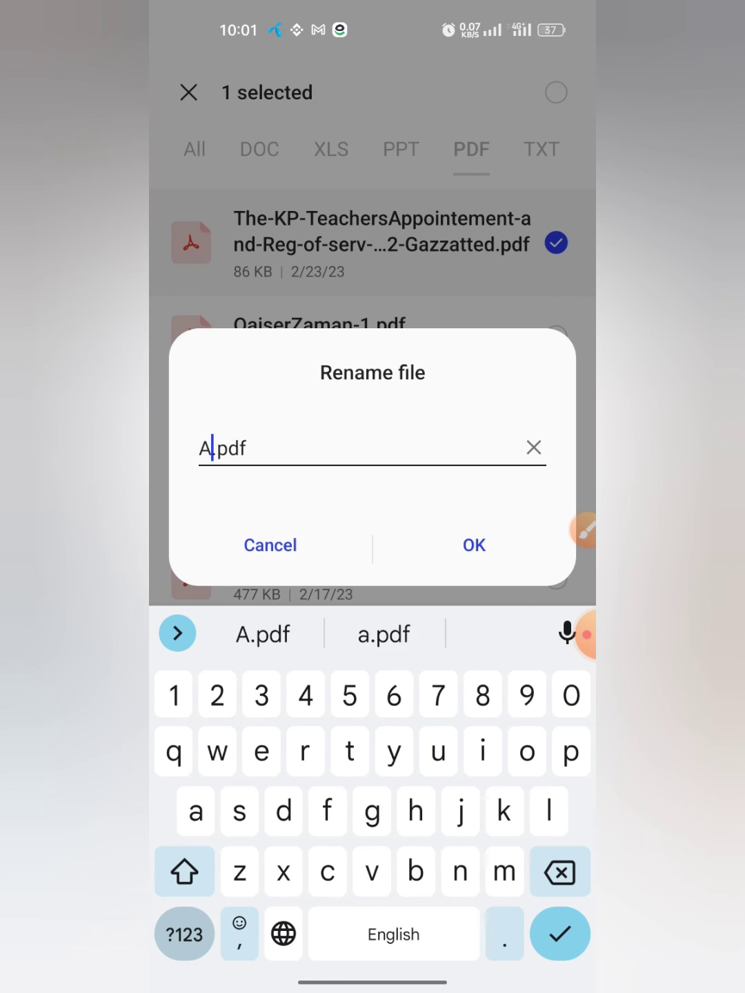
- Enter the new name Abc and confirm, renaming the PDF to Abc.pdf
{"action": "type", "text": "bc"}
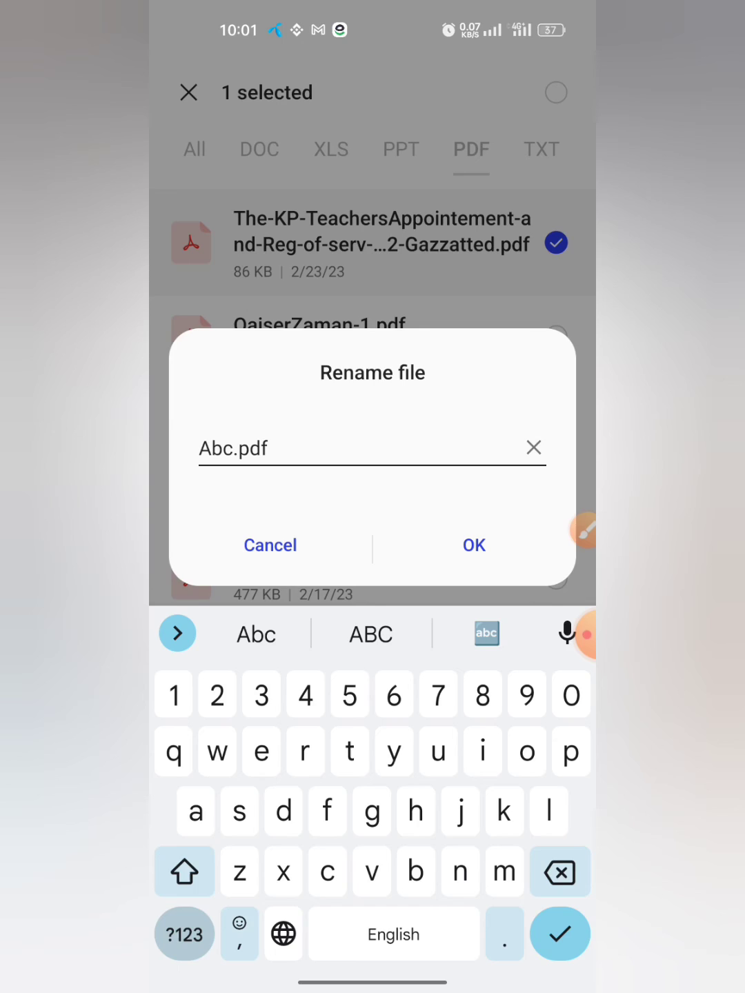
{"action": "left_click", "coordinate": [473, 545]}
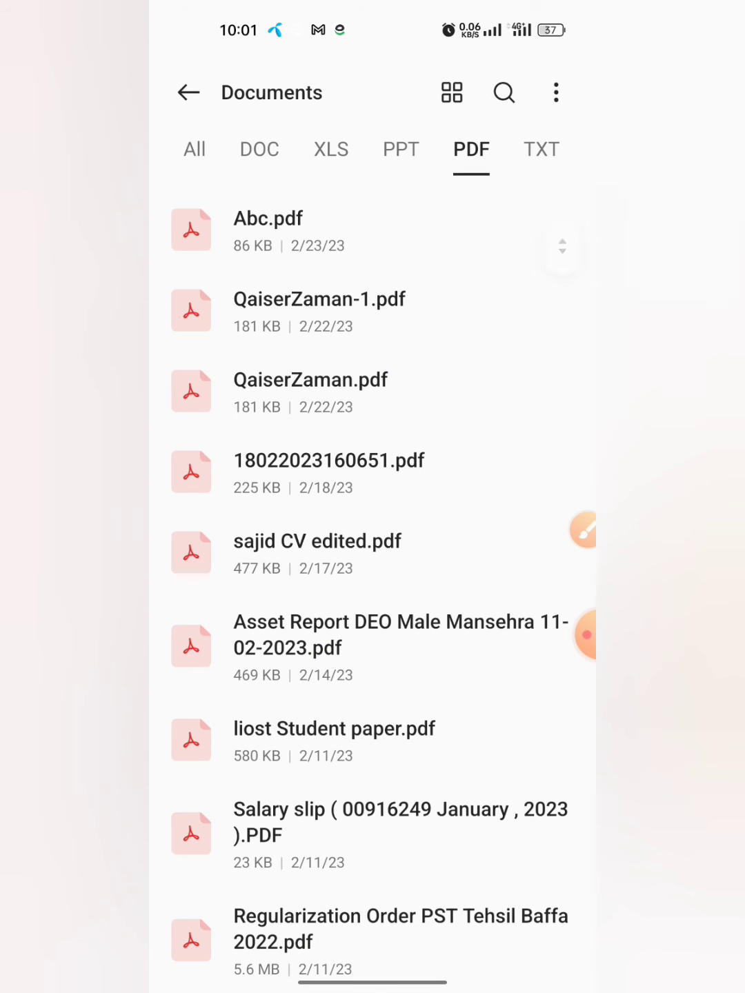